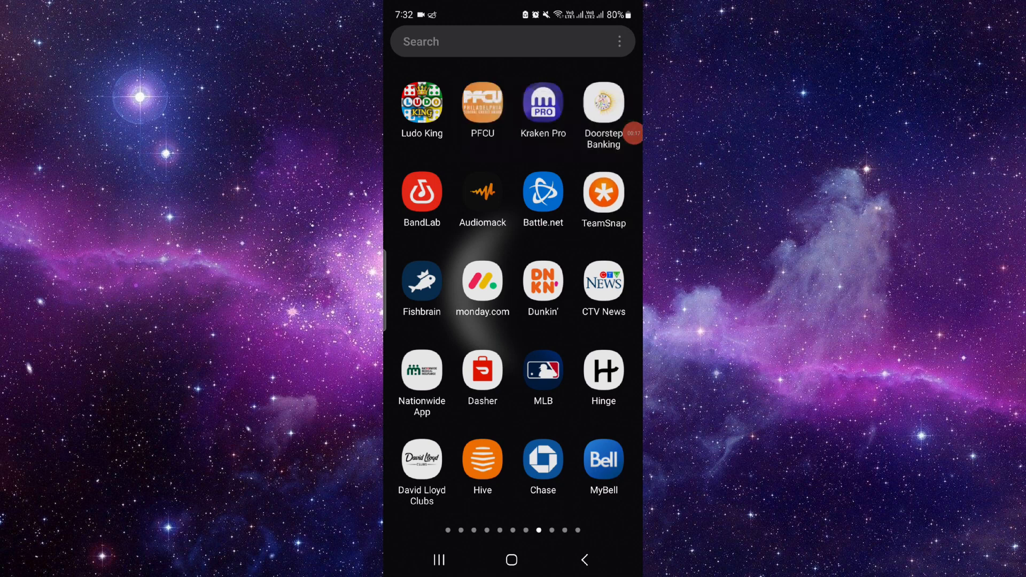
- Briefly open TeamSnap, then reach Play Store's Payments and subscriptions via the account menu
{"action": "left_click", "coordinate": [603, 193]}
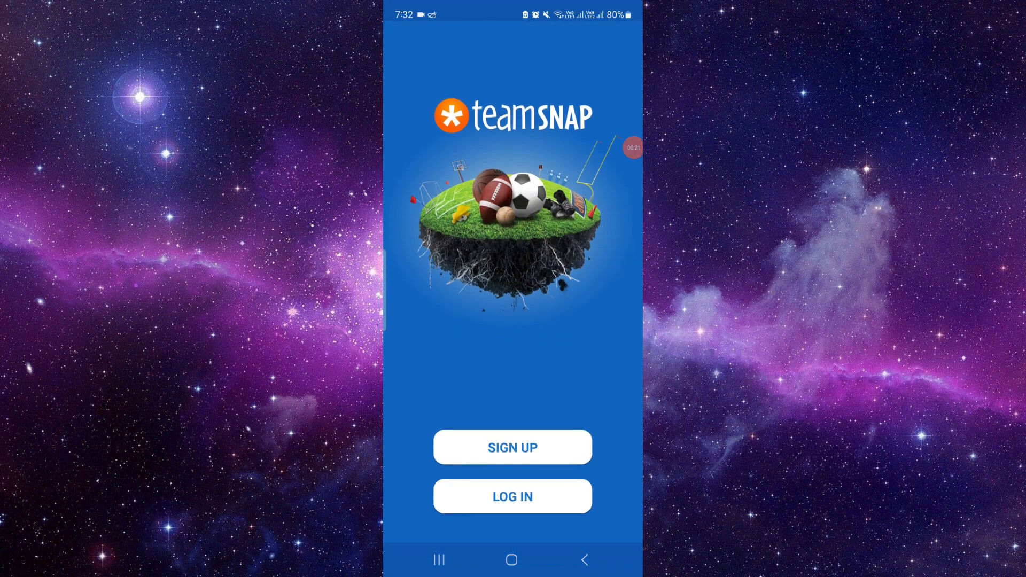
{"action": "left_click", "coordinate": [512, 447]}
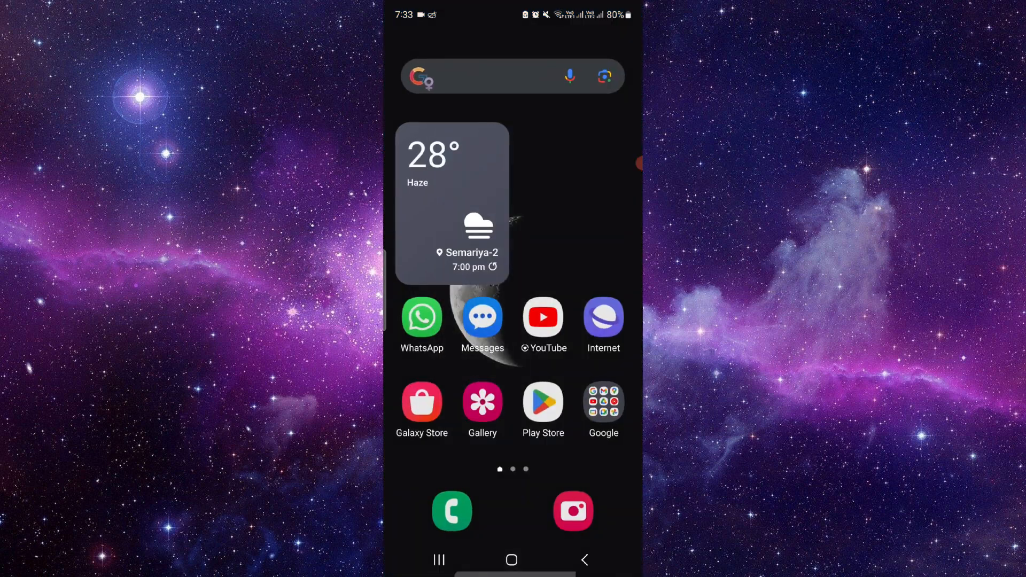
{"action": "left_click", "coordinate": [543, 403]}
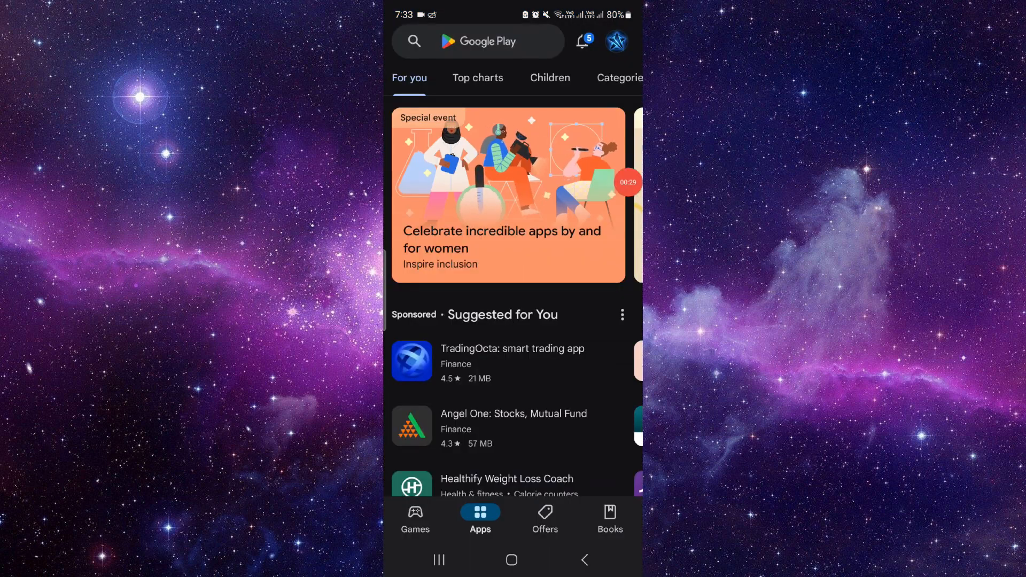
{"action": "left_click", "coordinate": [615, 41]}
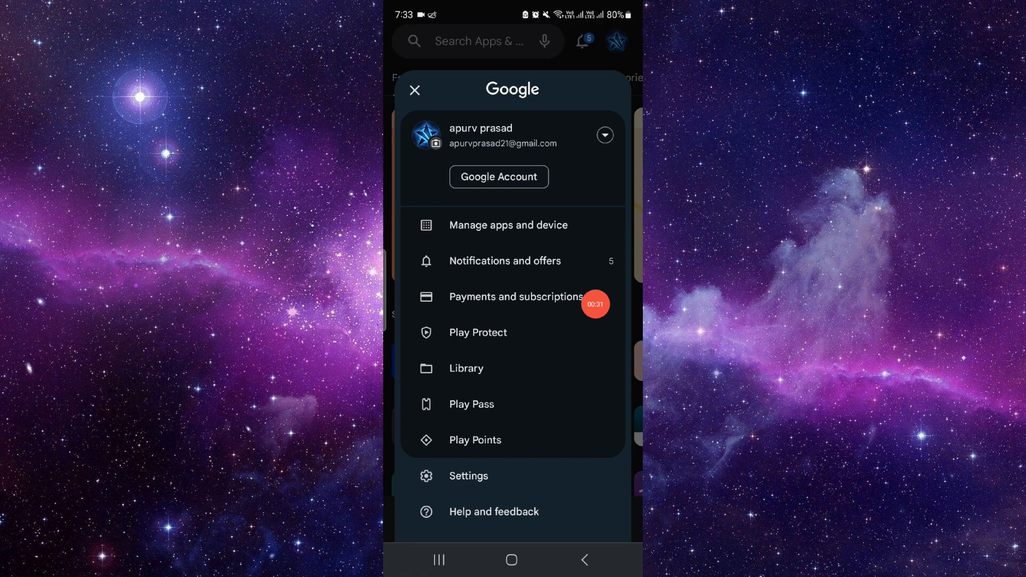
{"action": "left_click", "coordinate": [516, 297]}
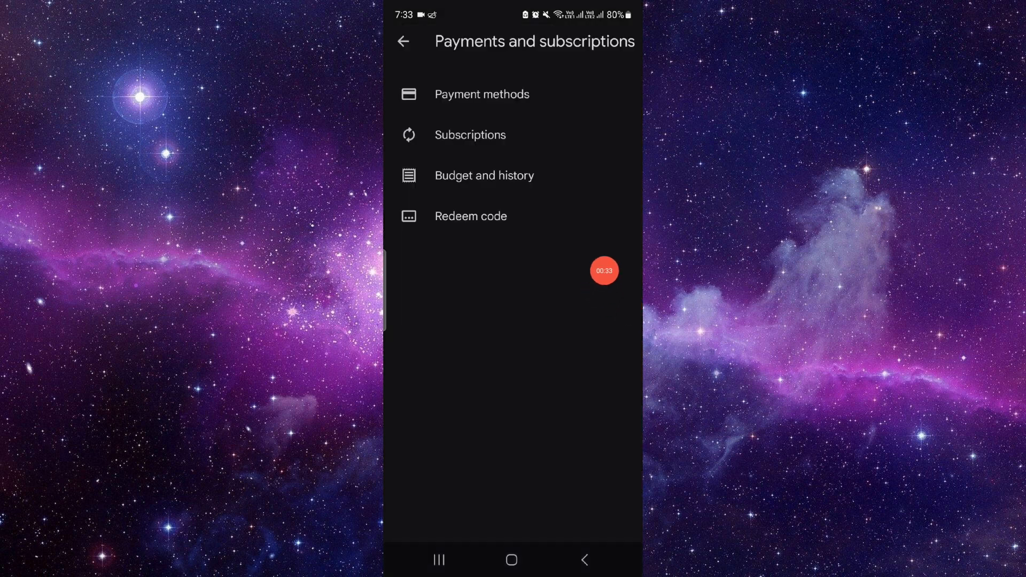